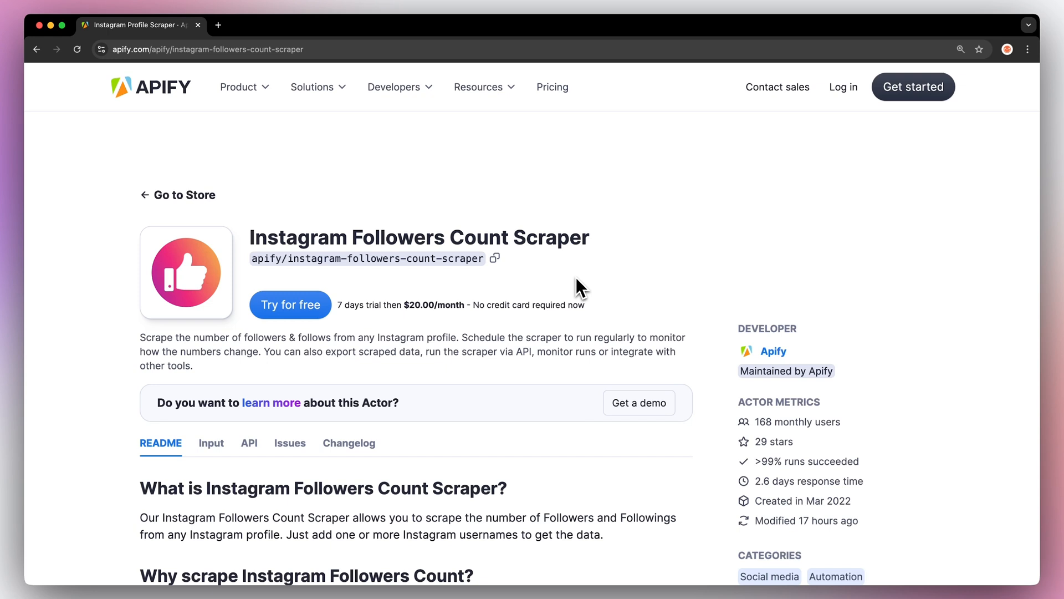
- Start the scraper's free trial and enter 'demo' in the sign-up email field
{"action": "left_click", "coordinate": [290, 305]}
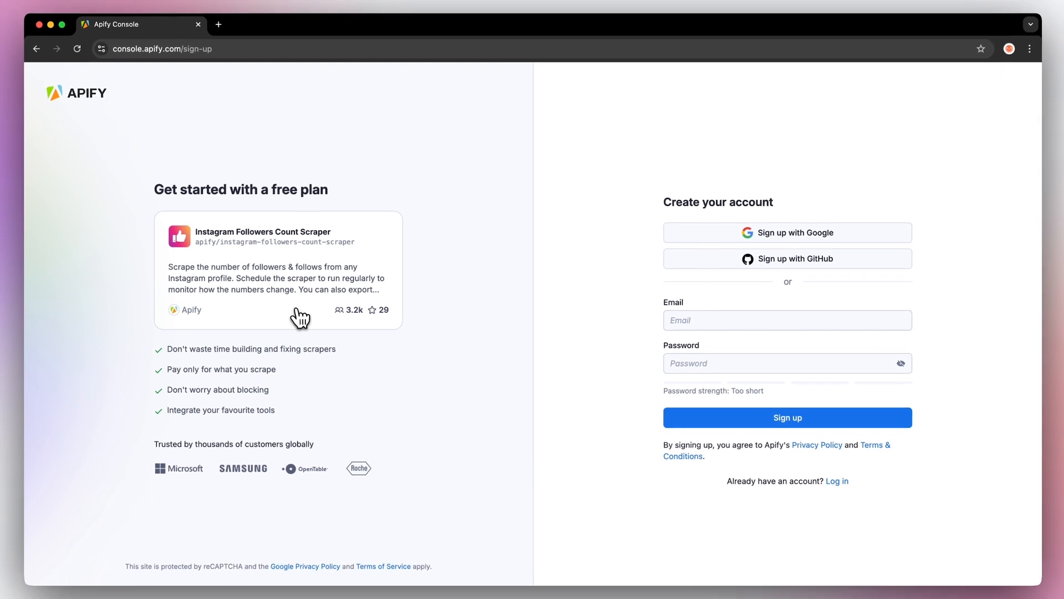
{"action": "type", "text": "demo"}
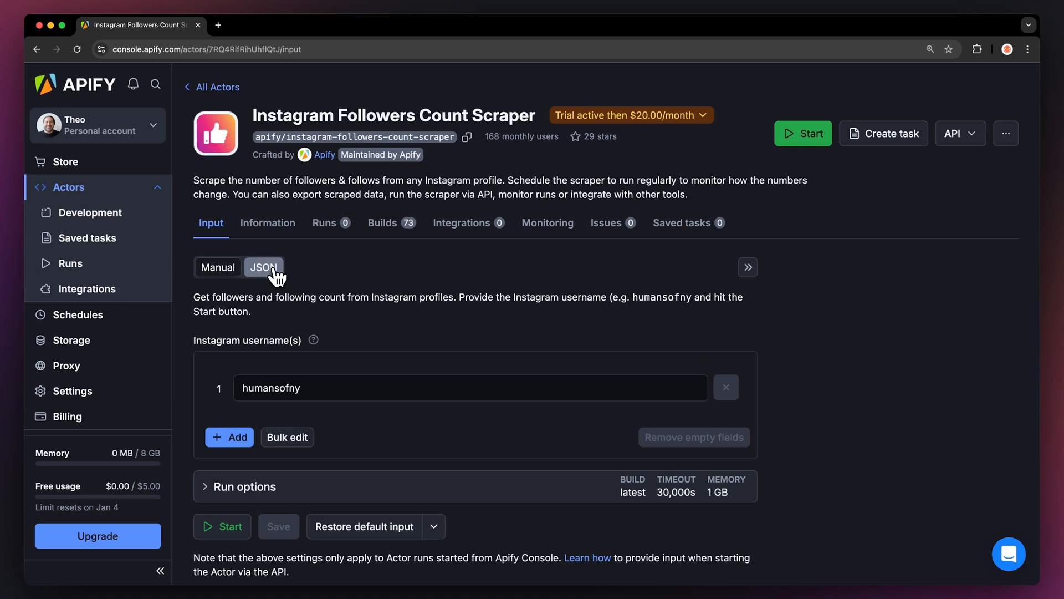
- Preview the input as JSON, then change the username to feliciathegoat in the form
{"action": "left_click", "coordinate": [263, 267]}
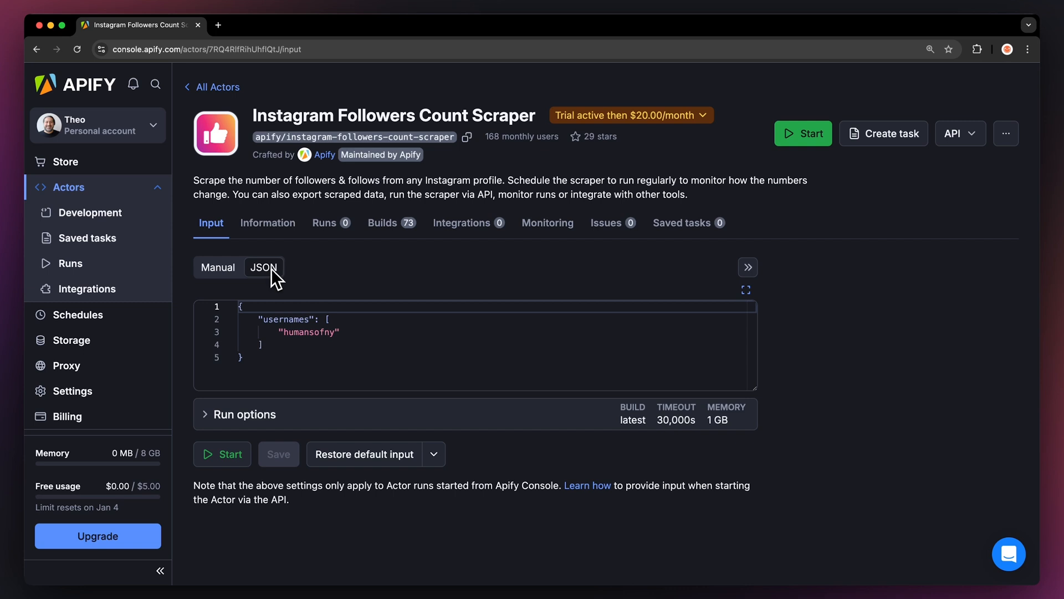
{"action": "left_click", "coordinate": [217, 266]}
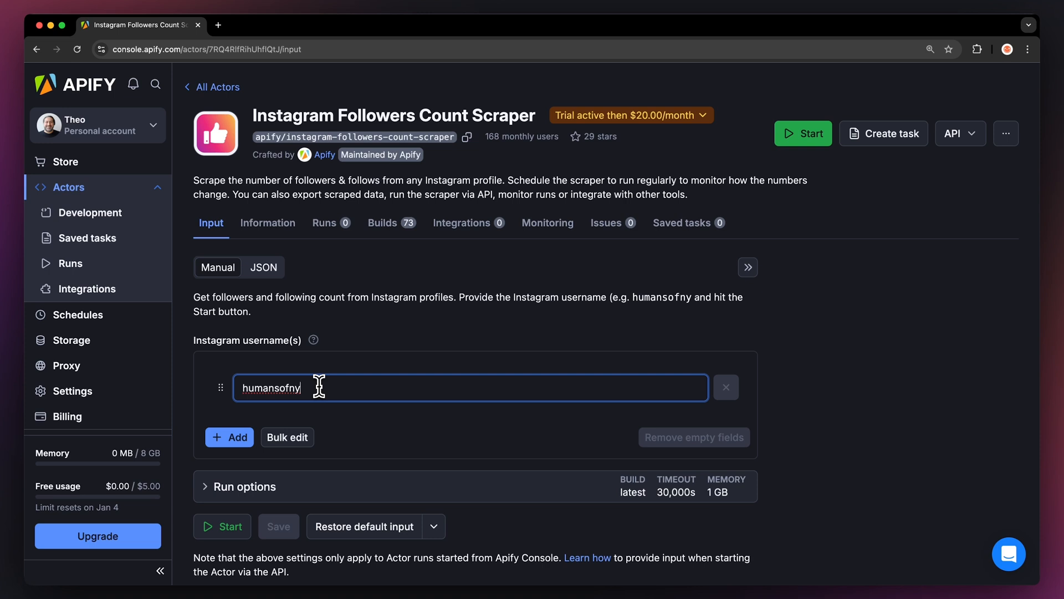
{"action": "type", "text": "feliciathe"}
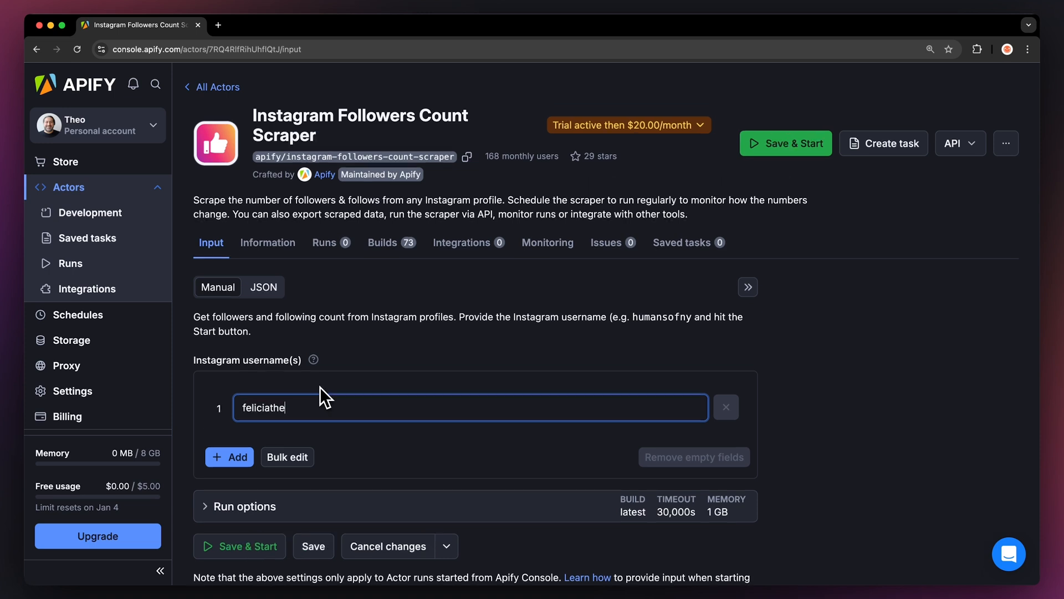
{"action": "type", "text": "goat"}
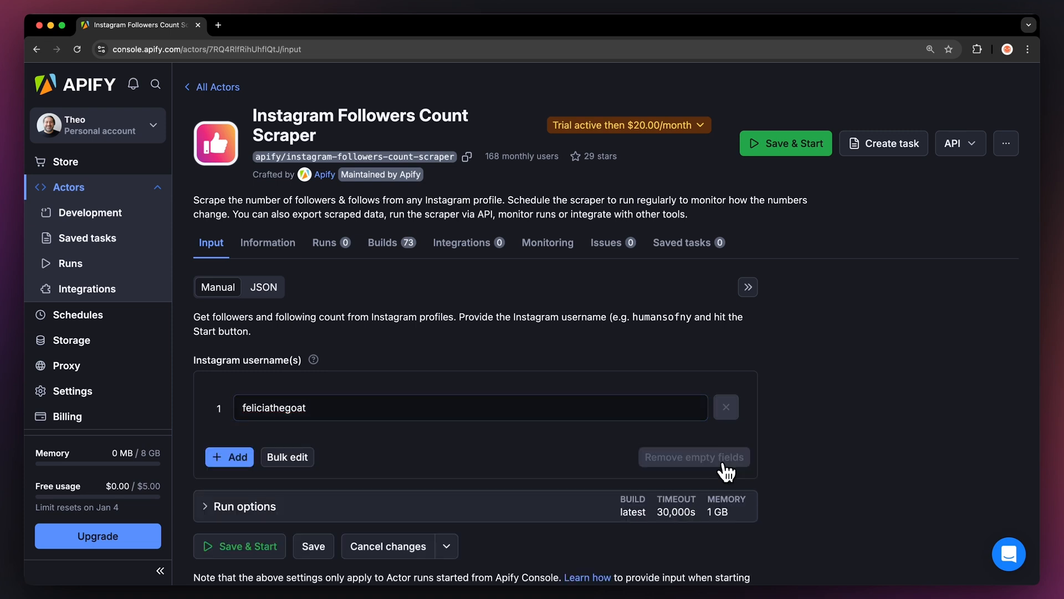
- Bulk edit the list to feliciathegoat, blonded, kanyewest, boilerroomtv and doowanblade
{"action": "left_click", "coordinate": [286, 456]}
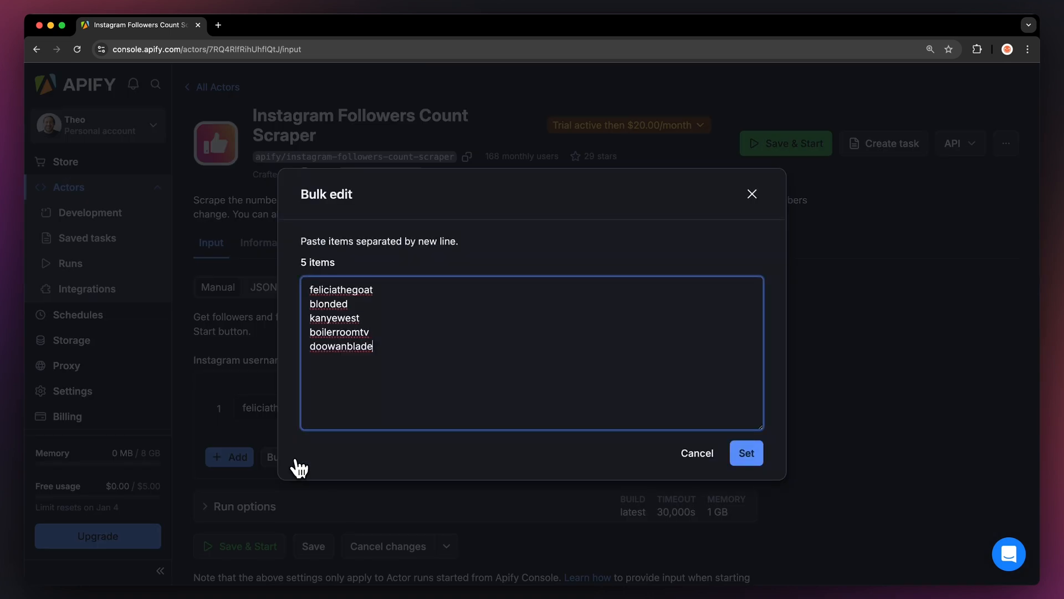
{"action": "left_click", "coordinate": [746, 453]}
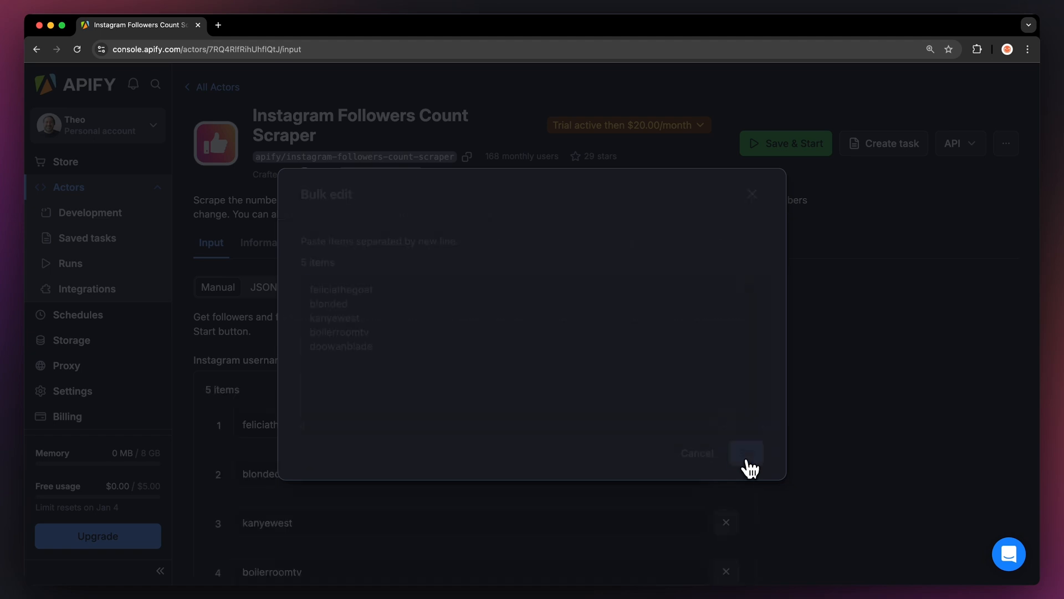
{"action": "left_click", "coordinate": [746, 452]}
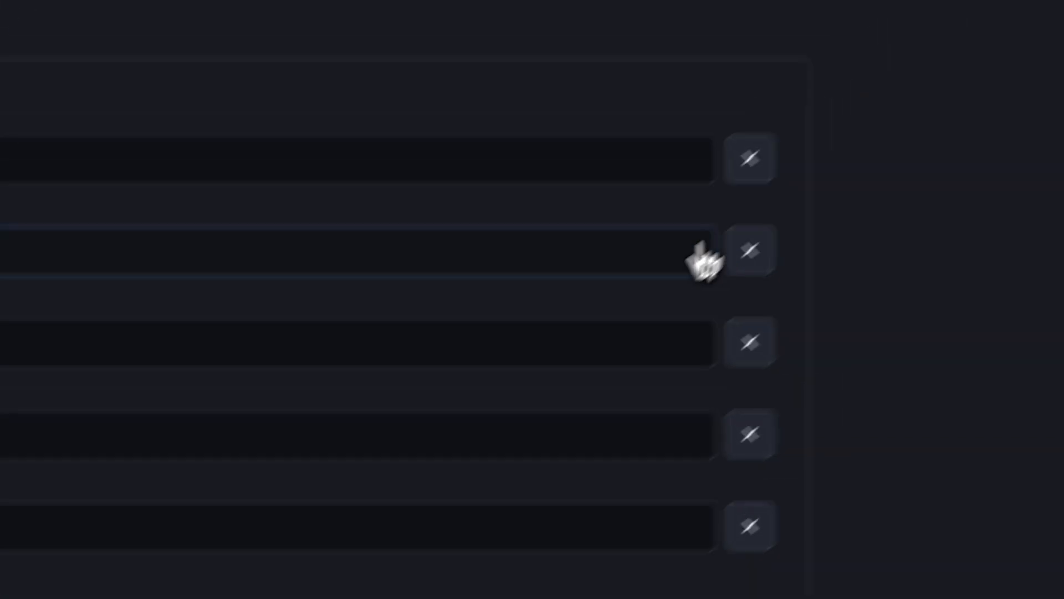
- Create 'Instagram Followers Count Scraper (Task)' from the more-actions menu, copying the current input
{"action": "left_click", "coordinate": [975, 144]}
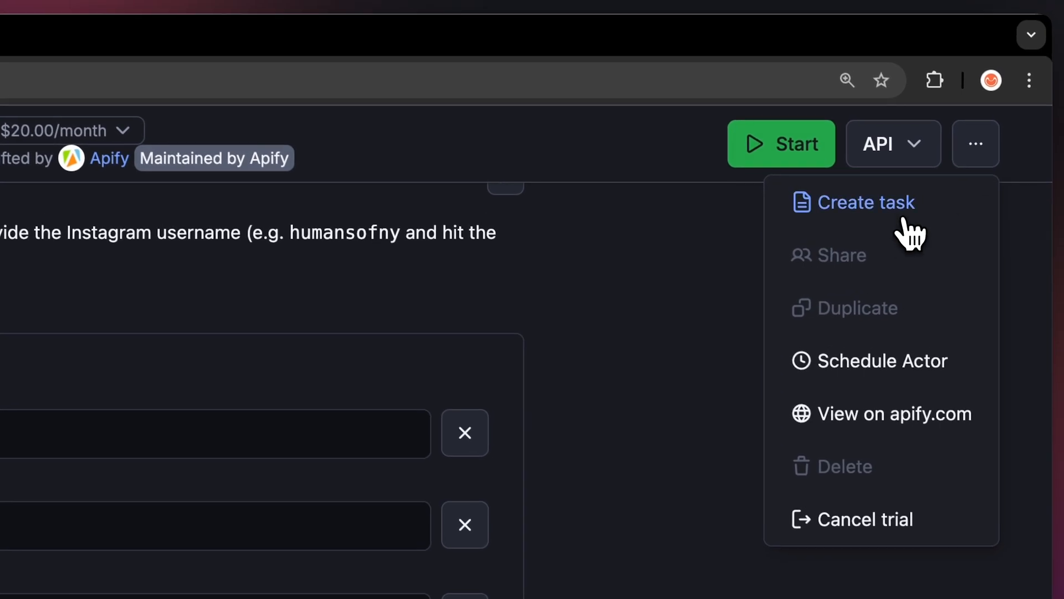
{"action": "left_click", "coordinate": [866, 202]}
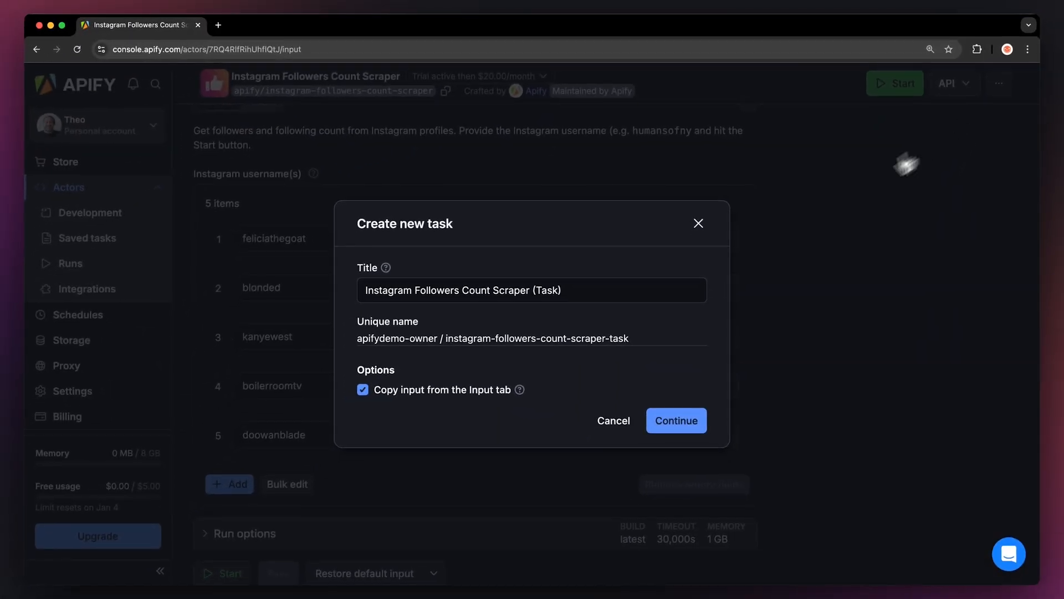
{"action": "mouse_move", "coordinate": [689, 420]}
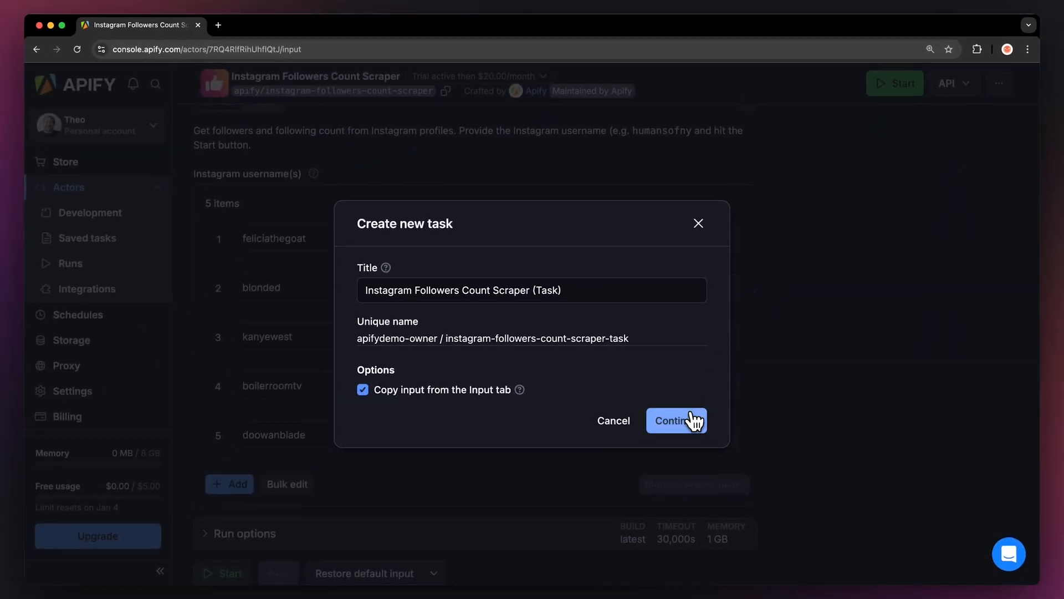
{"action": "left_click", "coordinate": [675, 420]}
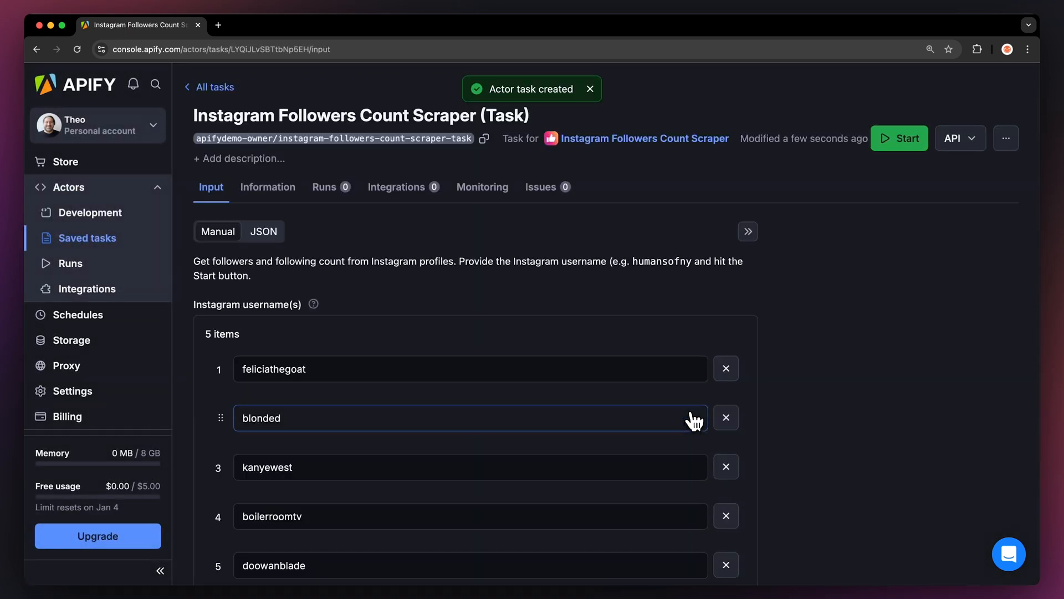
{"action": "scroll", "scroll_direction": "down", "scroll_amount": 3}
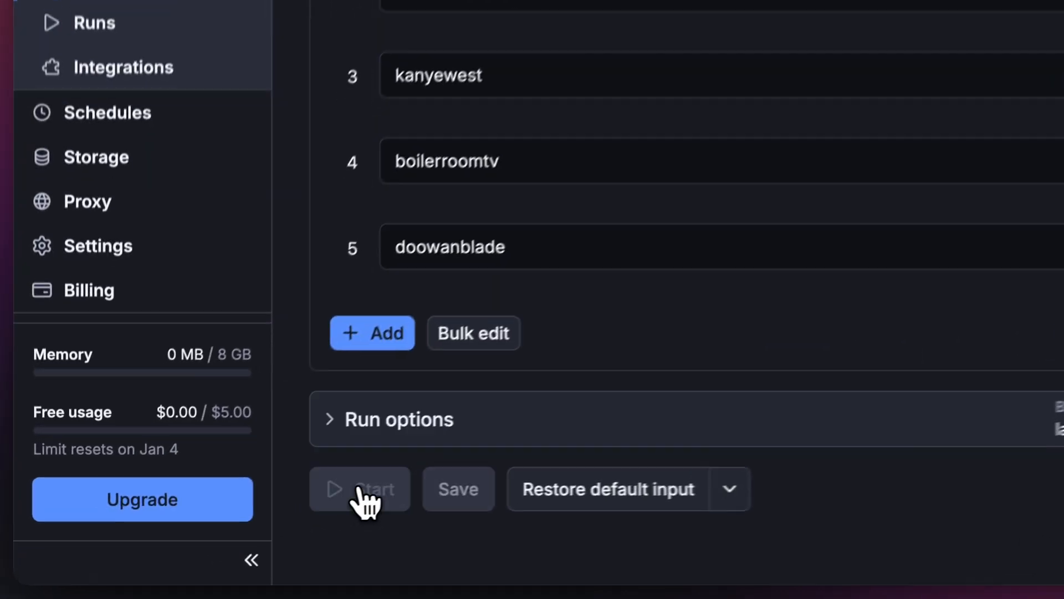
- Start the task, review its run log, and return to the five follower results
{"action": "left_click", "coordinate": [360, 489]}
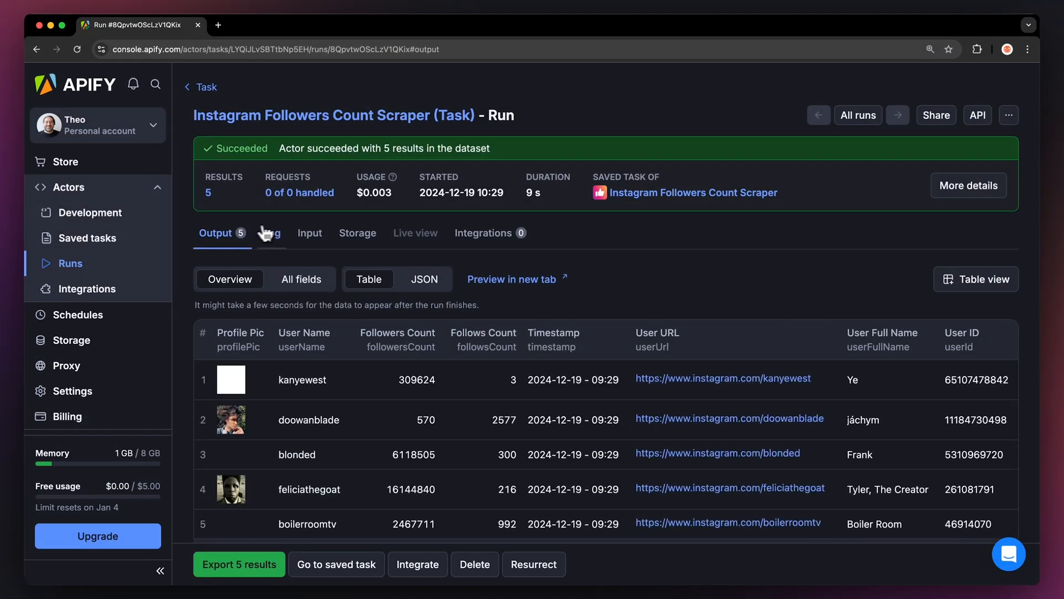
{"action": "left_click", "coordinate": [270, 232]}
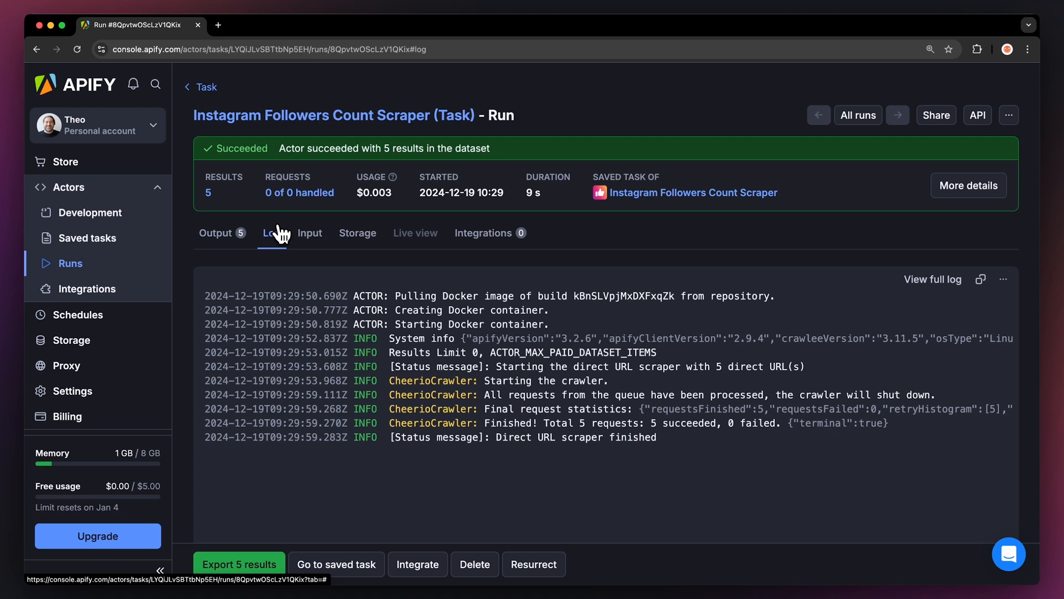
{"action": "left_click", "coordinate": [215, 232]}
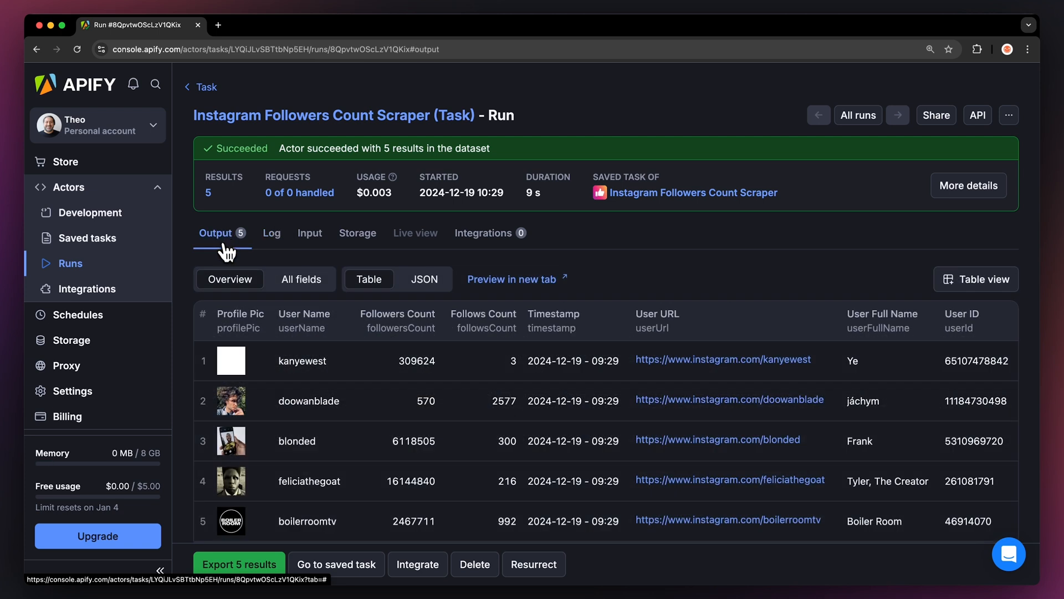
- Export the five results with XML chosen as the format and download the file
{"action": "left_click", "coordinate": [239, 564]}
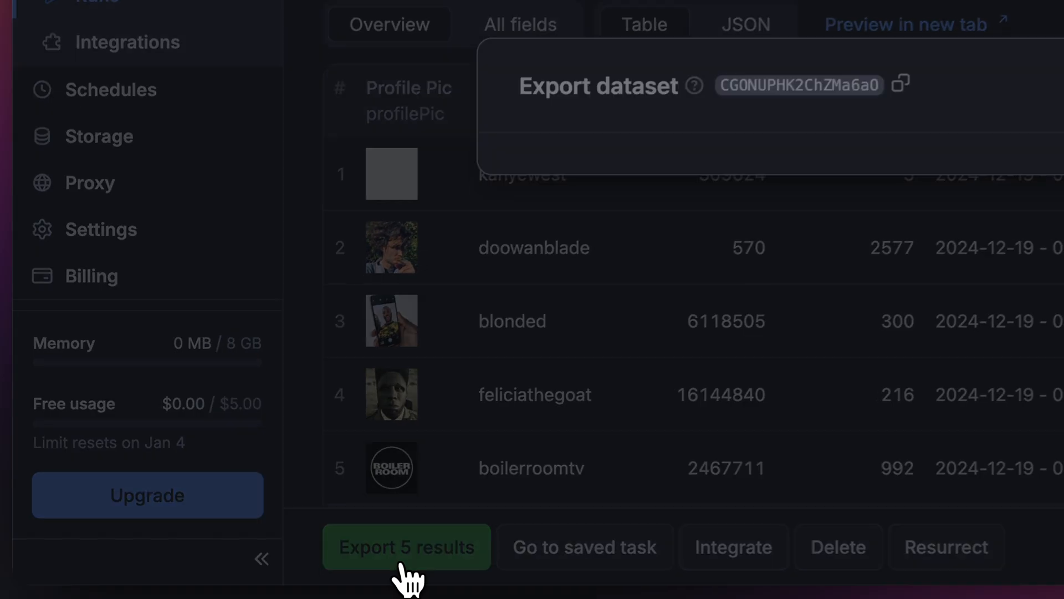
{"action": "left_click", "coordinate": [406, 547]}
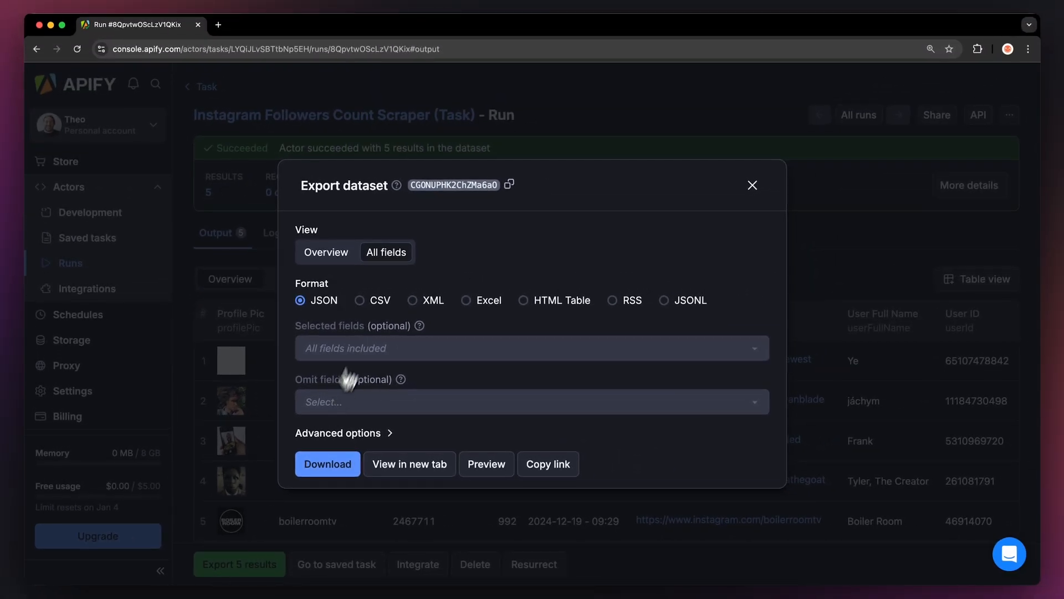
{"action": "left_click", "coordinate": [412, 300]}
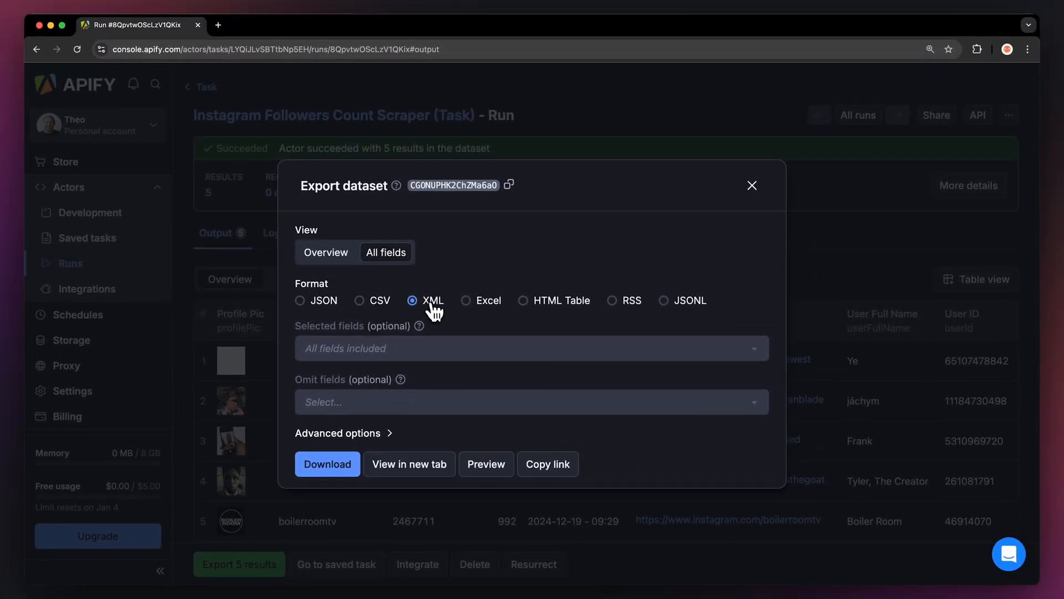
{"action": "mouse_move", "coordinate": [416, 411]}
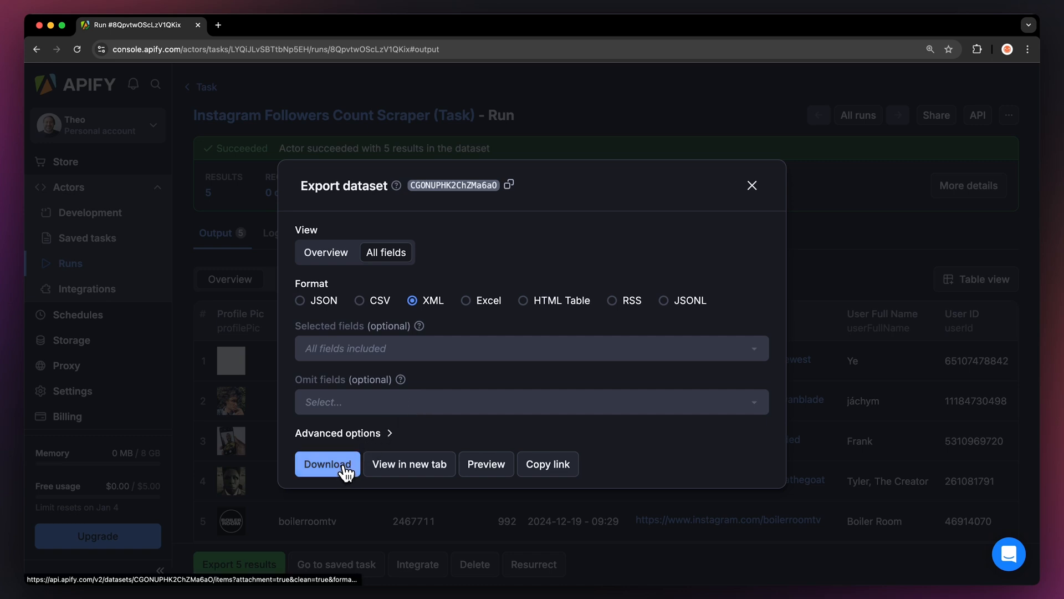
{"action": "left_click", "coordinate": [409, 463]}
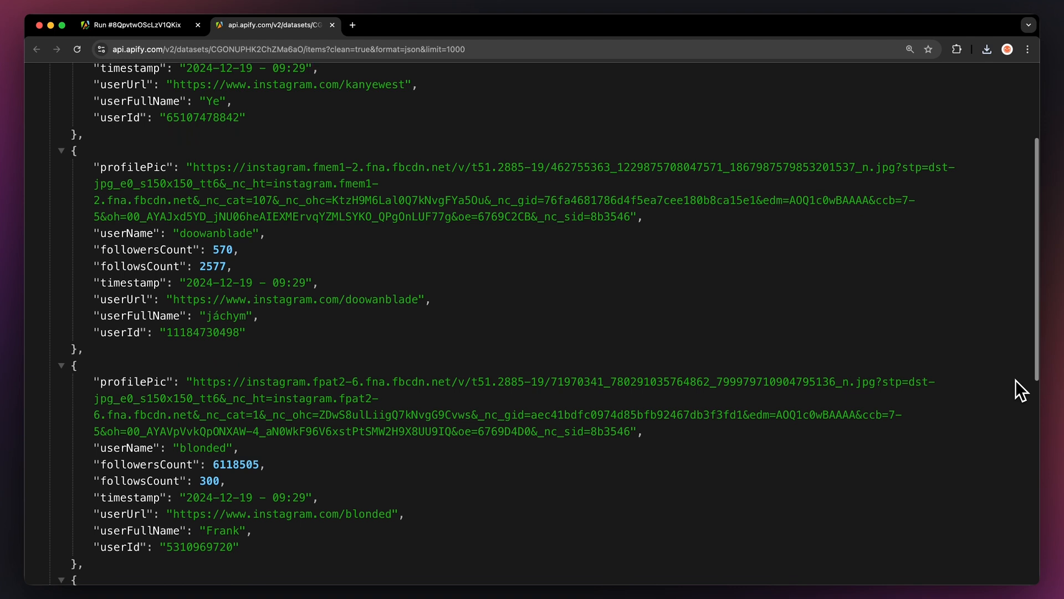
- Scroll the exported output, then create a weekly scraper schedule from the Actor's menu
{"action": "scroll", "scroll_direction": "down", "scroll_amount": 3}
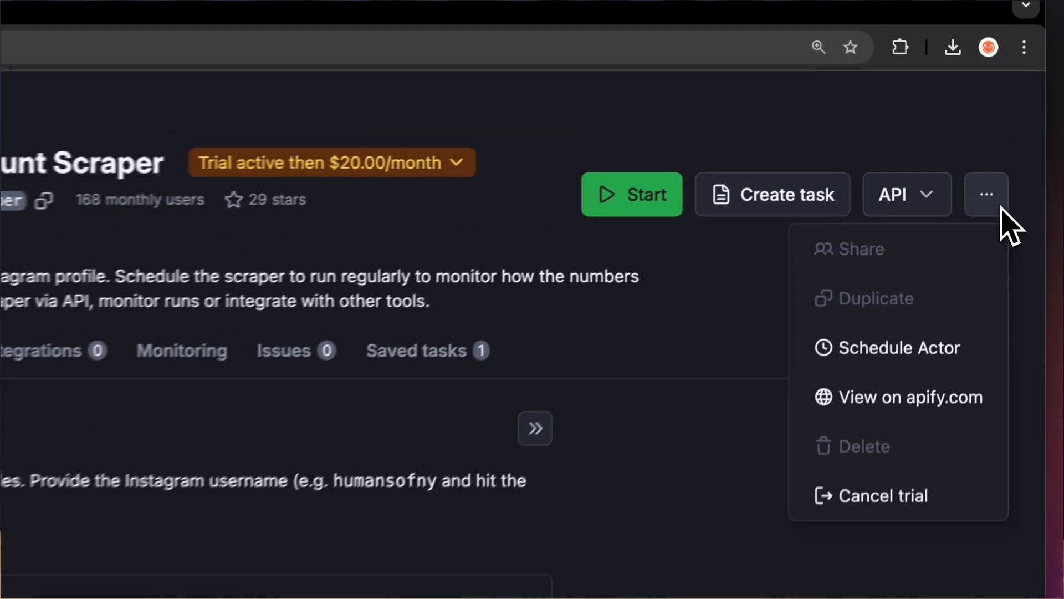
{"action": "left_click", "coordinate": [899, 348]}
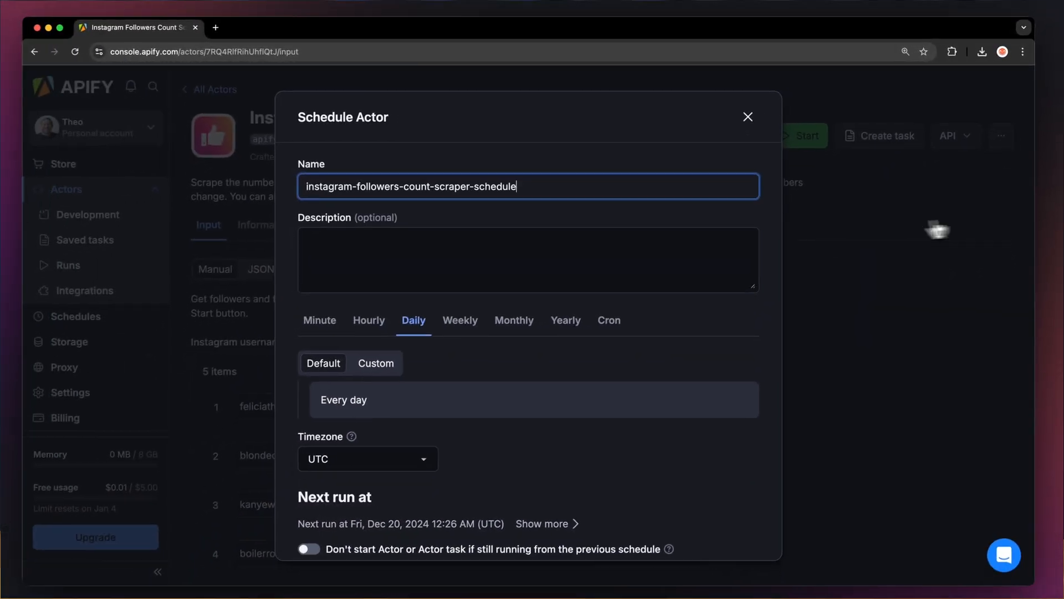
{"action": "left_click", "coordinate": [463, 317]}
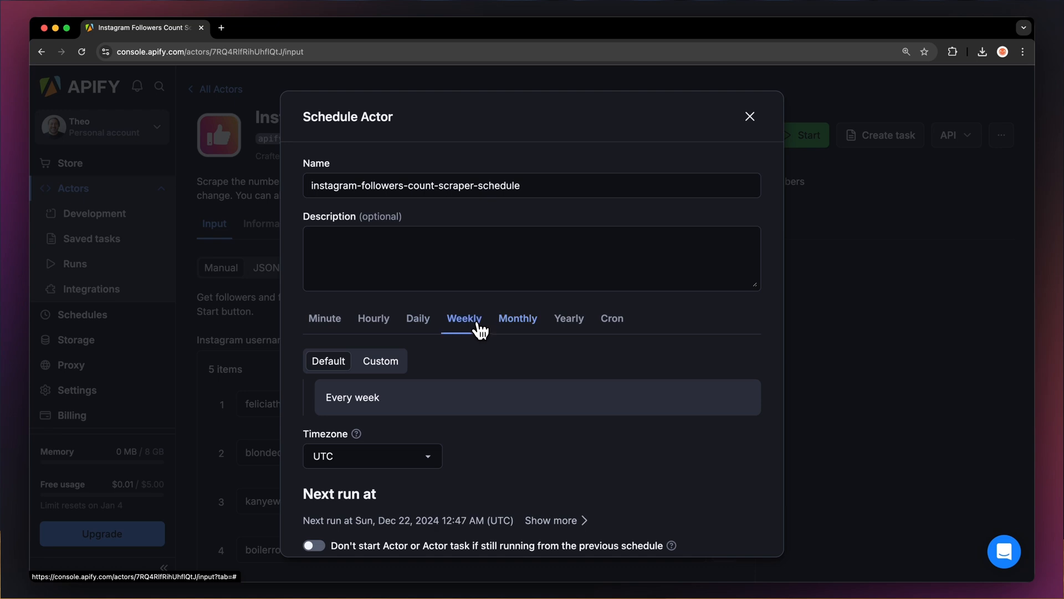
- Open the scraper's Integrations tab and scroll through the available integrations
{"action": "left_click", "coordinate": [91, 288]}
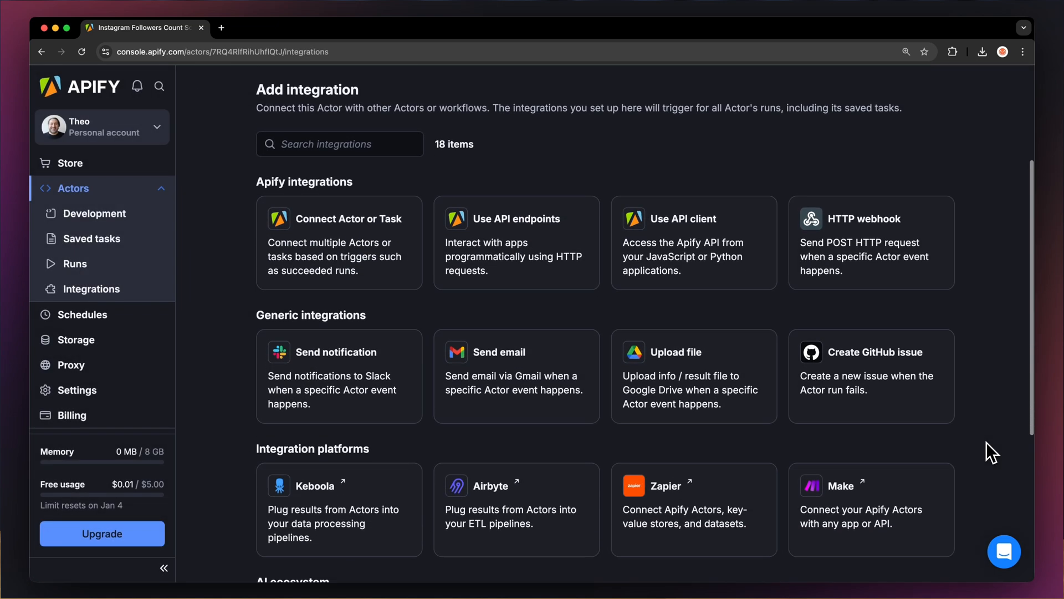
{"action": "scroll", "scroll_direction": "down", "scroll_amount": 3}
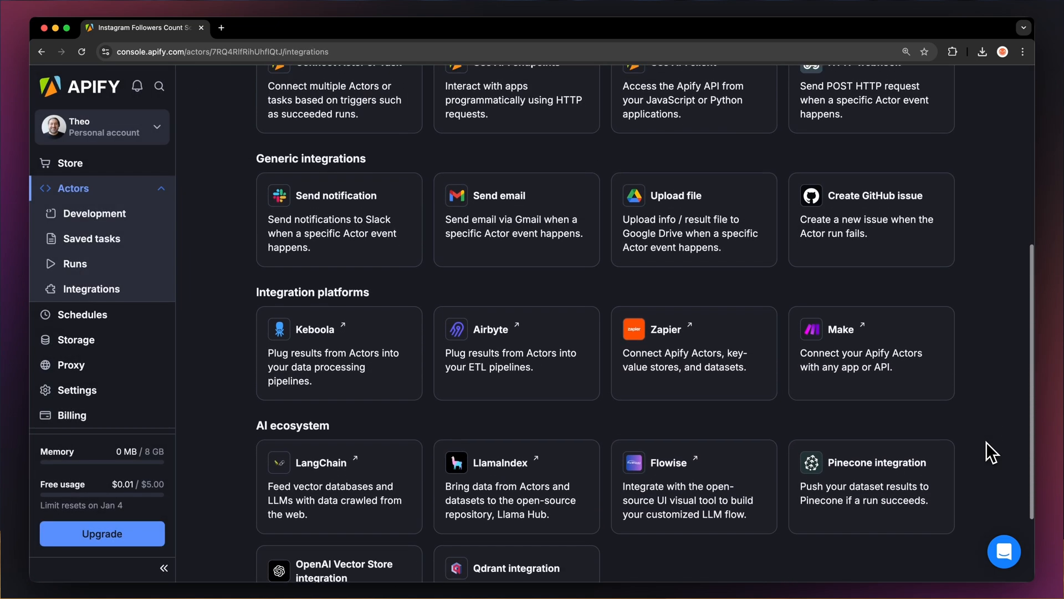
{"action": "scroll", "scroll_direction": "down", "scroll_amount": 3}
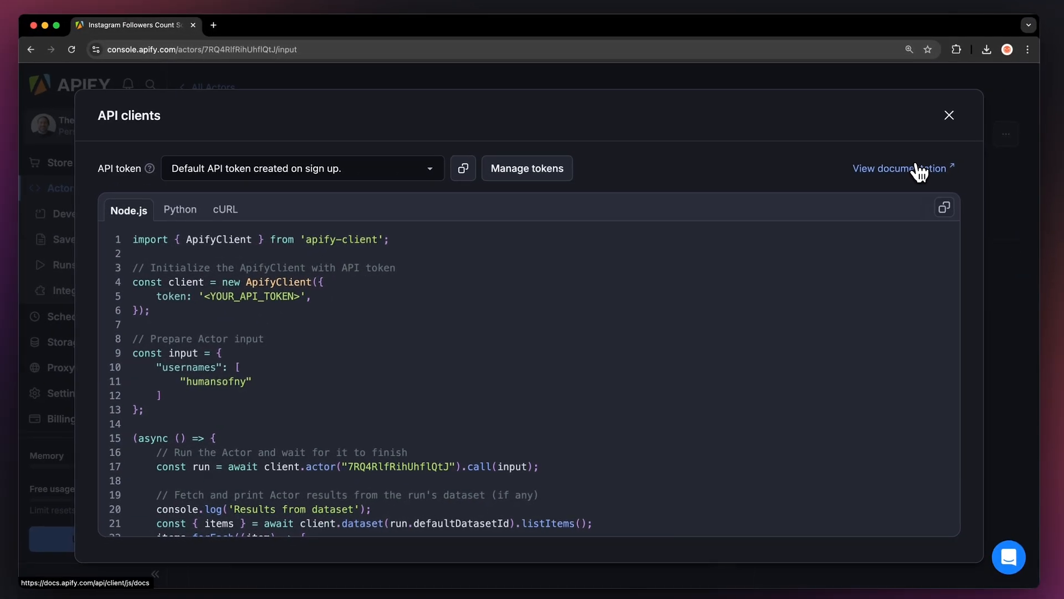
- Switch the API client code to the Python tab
{"action": "left_click", "coordinate": [184, 255]}
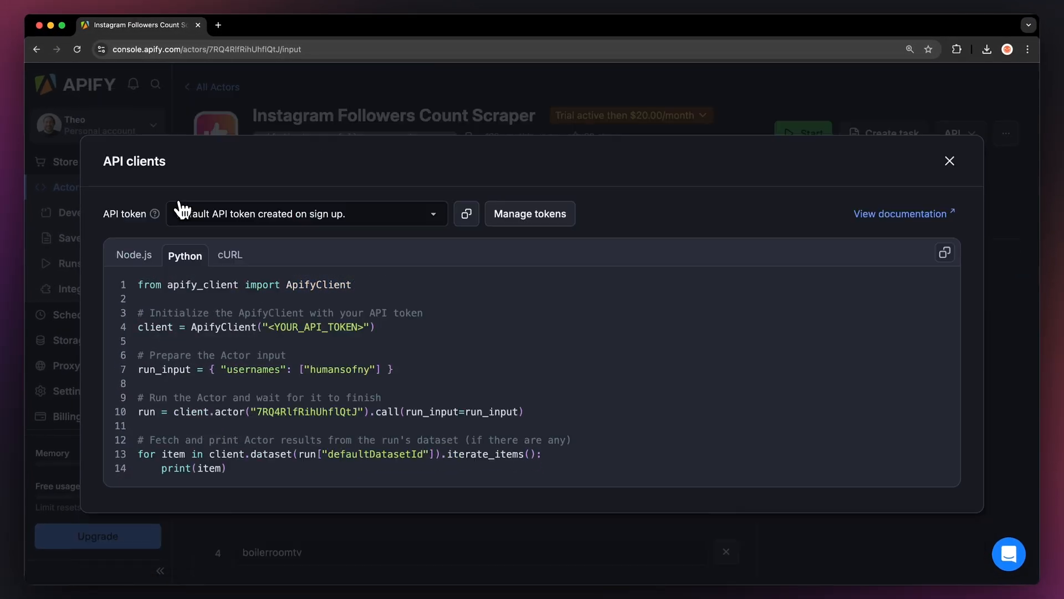